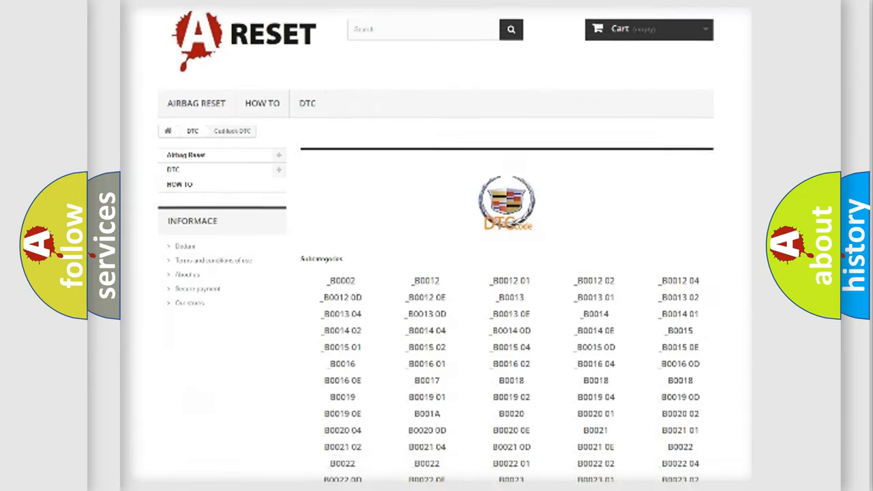
{"action": "scroll", "scroll_direction": "down", "scroll_amount": 3}
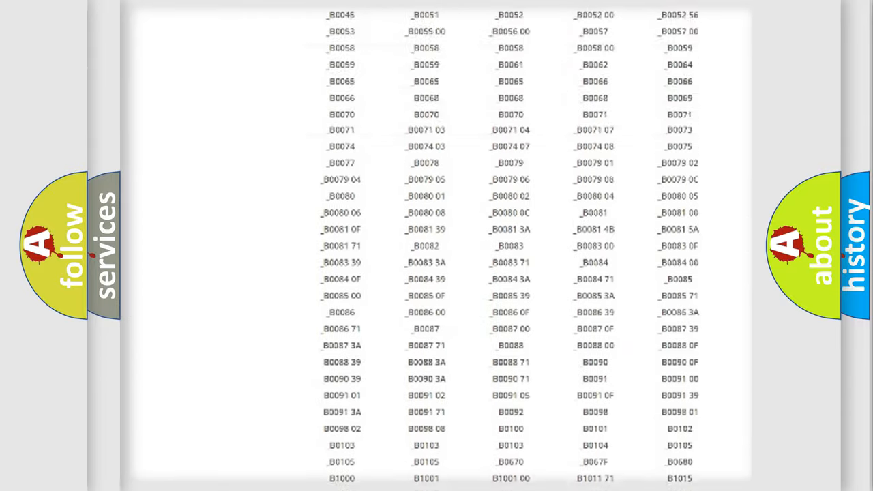